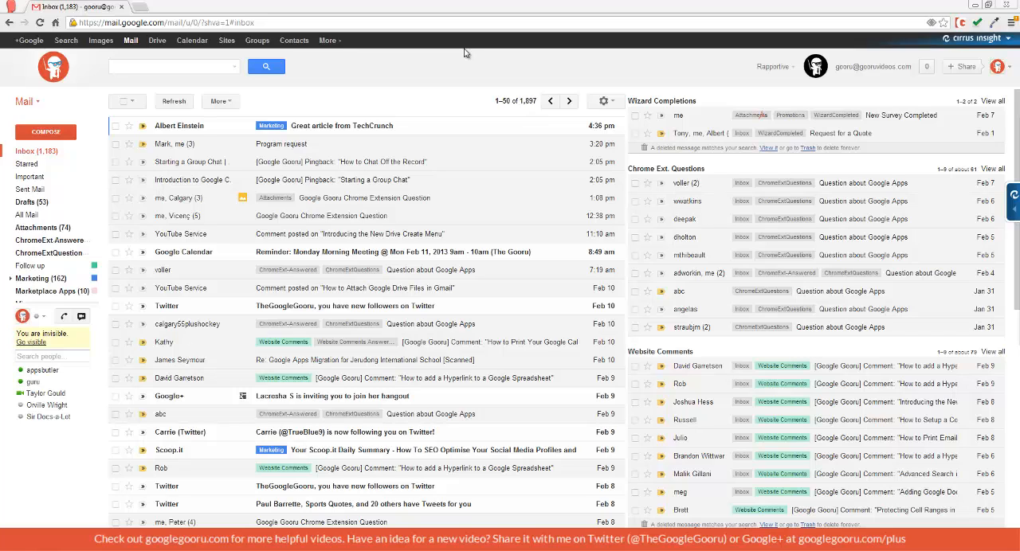
mouse_move(606, 102)
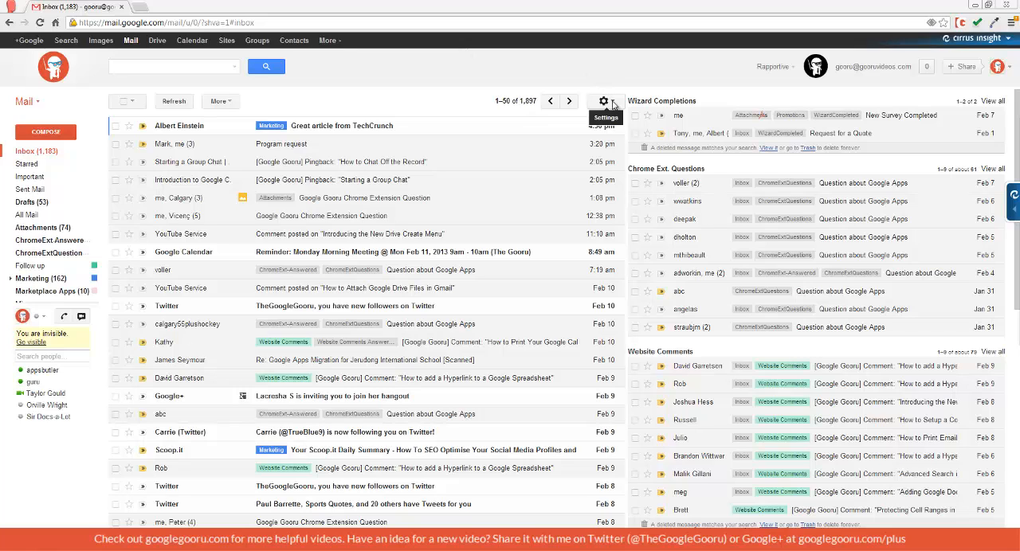
mouse_move(554, 179)
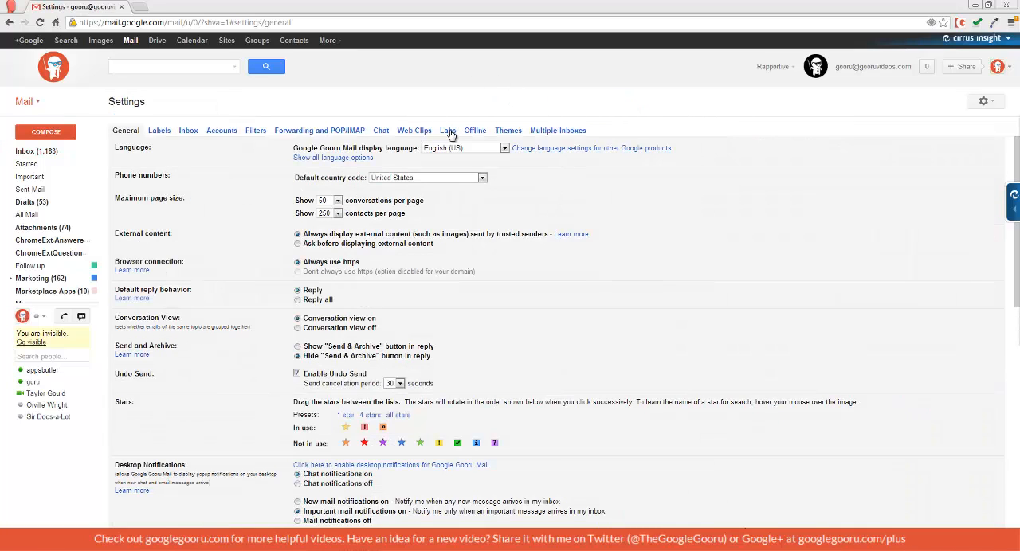
Show Gmail Labs with Quote selected text among the enabled labs
left_click(446, 131)
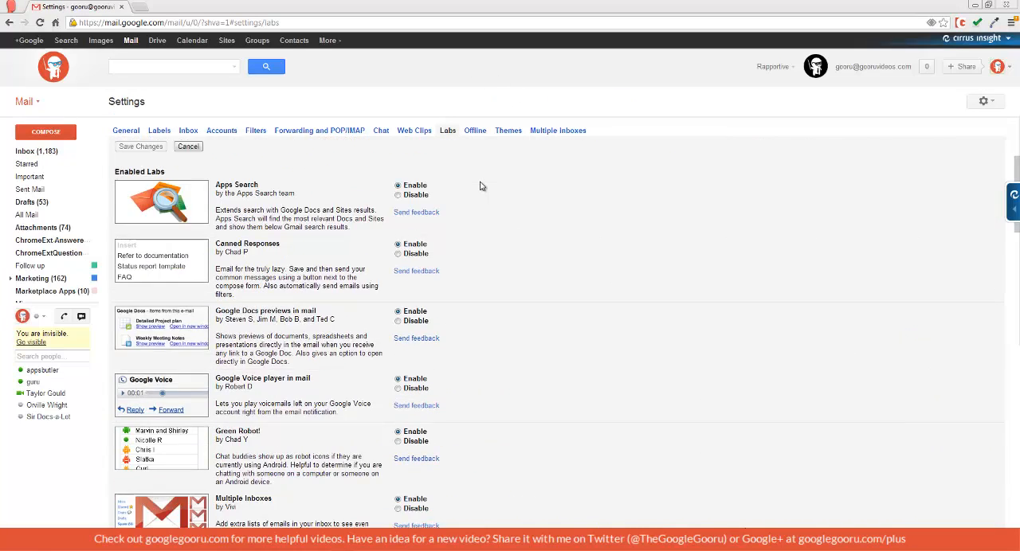
scroll("down", 3)
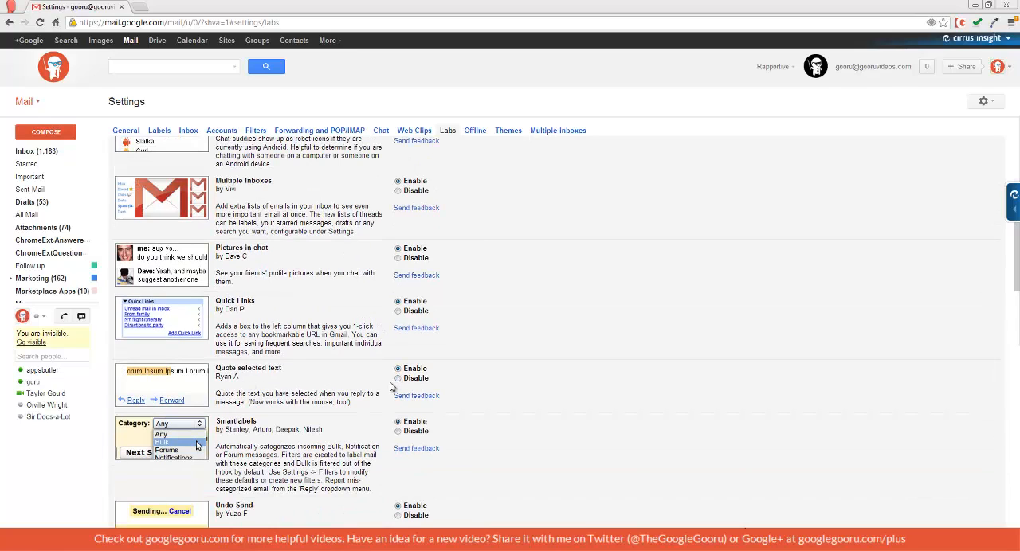
mouse_move(532, 388)
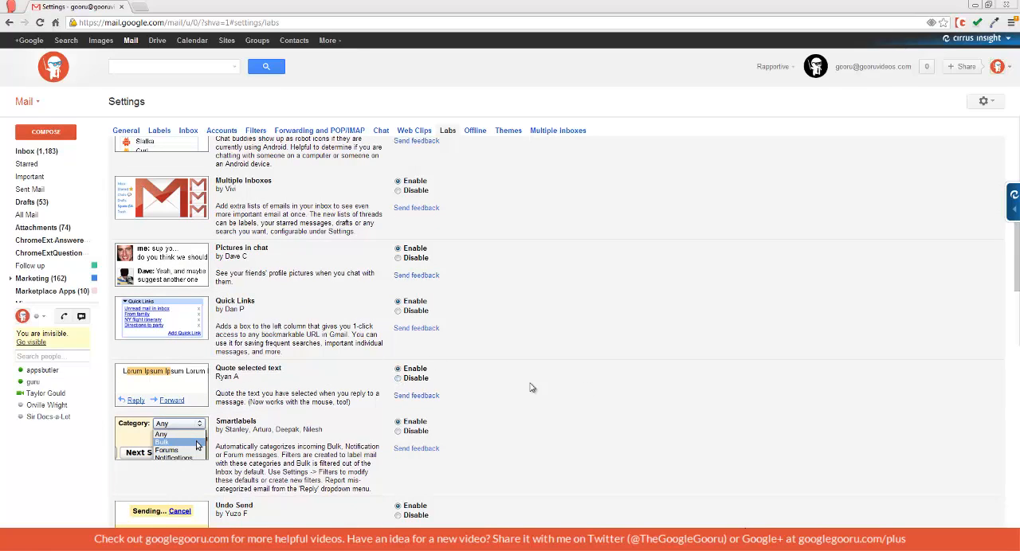
mouse_move(657, 348)
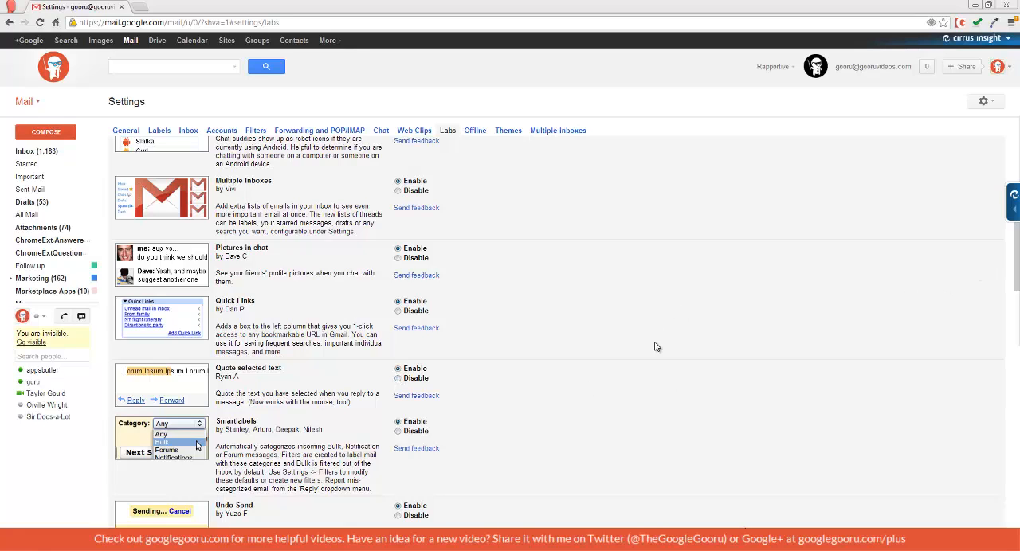
mouse_move(29, 151)
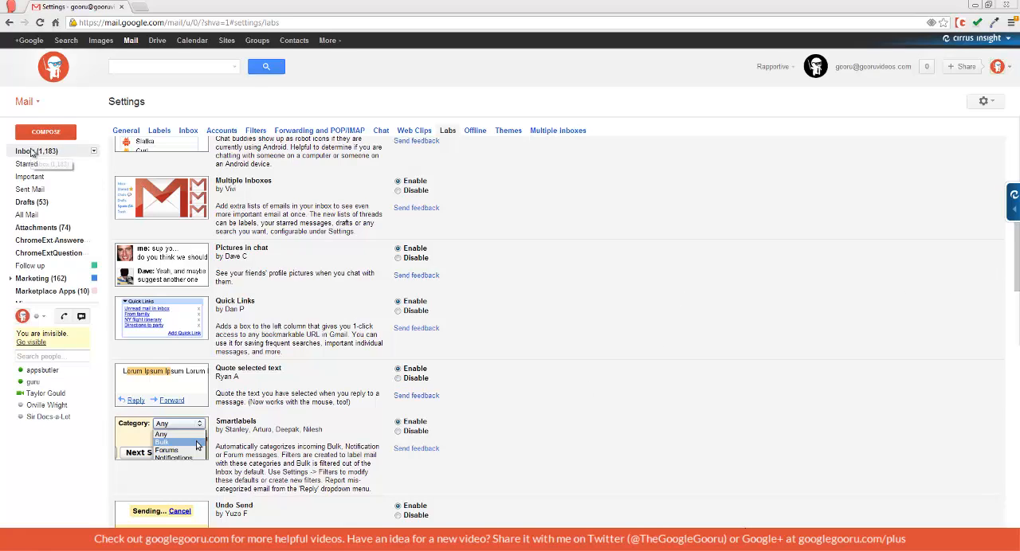
View the Great article from TechCrunch email from Albert Einstein, scrolled to the article body
left_click(24, 150)
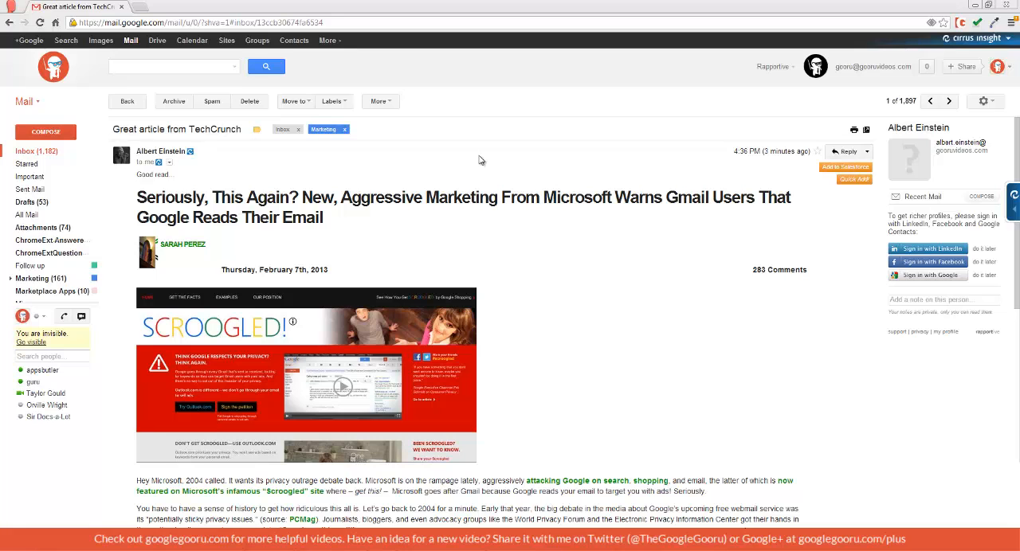
scroll("down", 3)
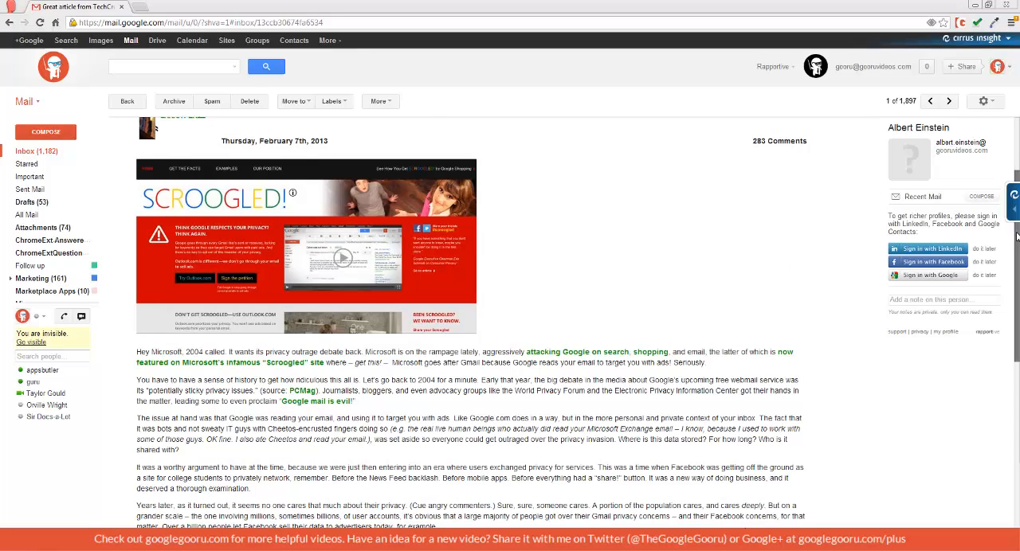
scroll("down", 3)
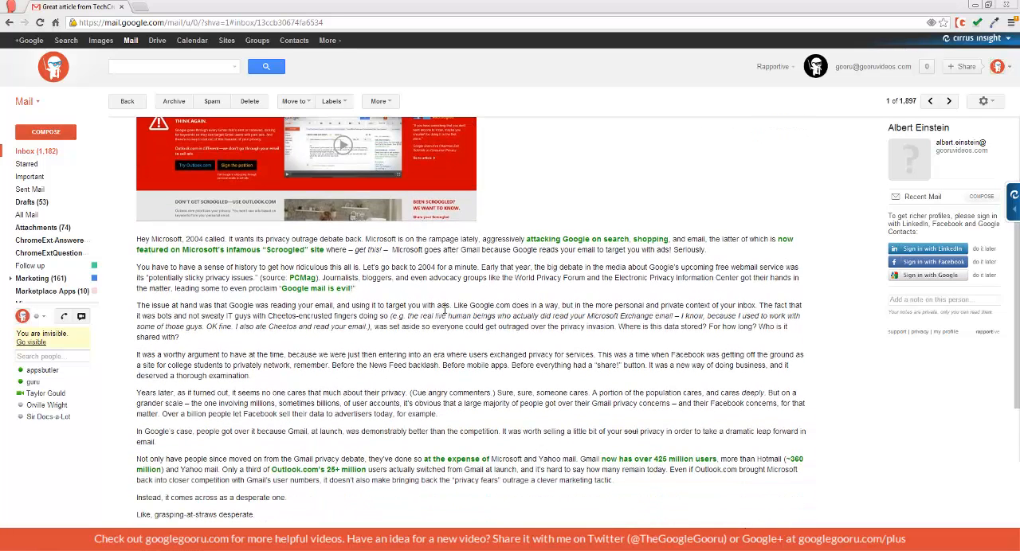
Highlight the paragraph beginning 'Not only have people since moved on' for a quoted reply
left_click_drag(137, 459, 606, 468)
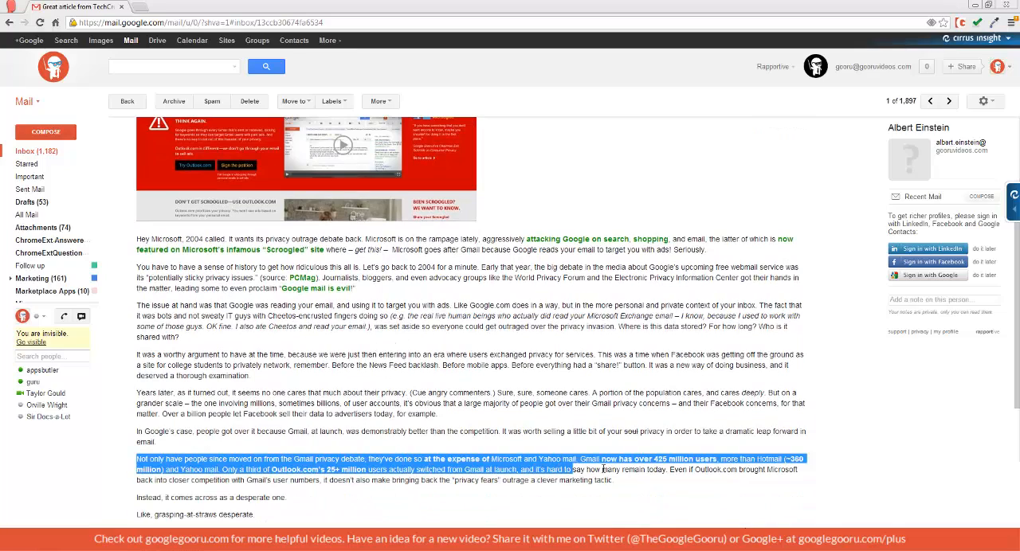
scroll("down", 3)
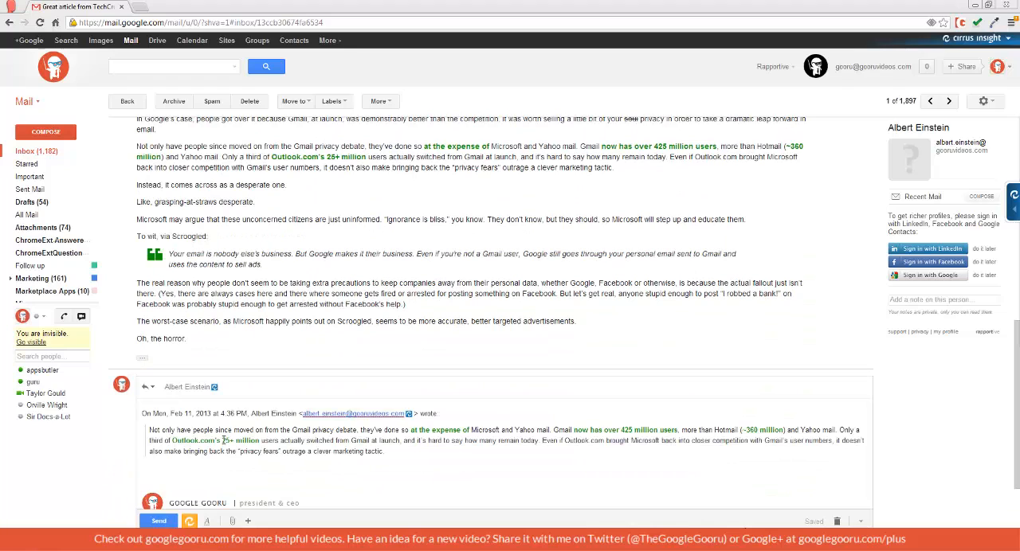
mouse_move(156, 459)
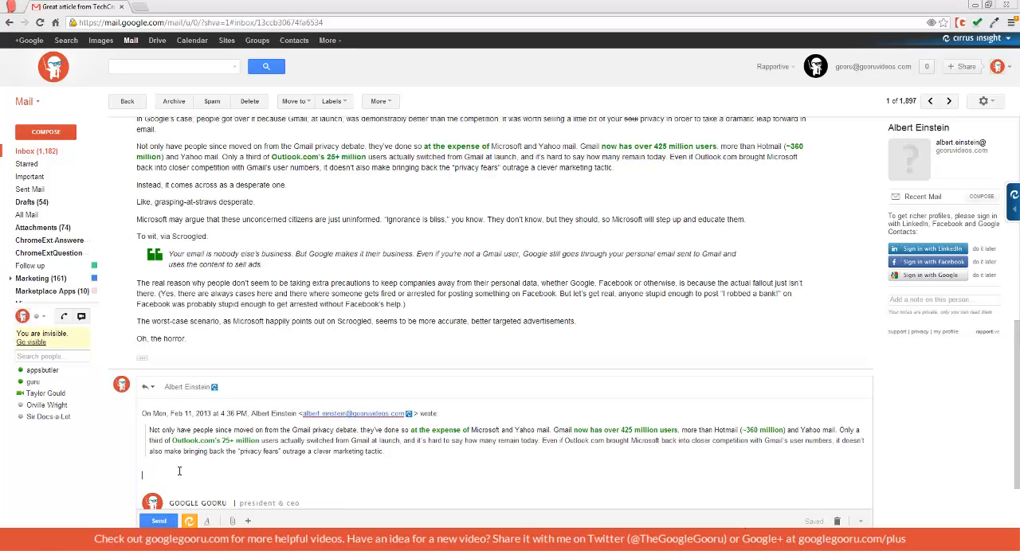
mouse_move(315, 461)
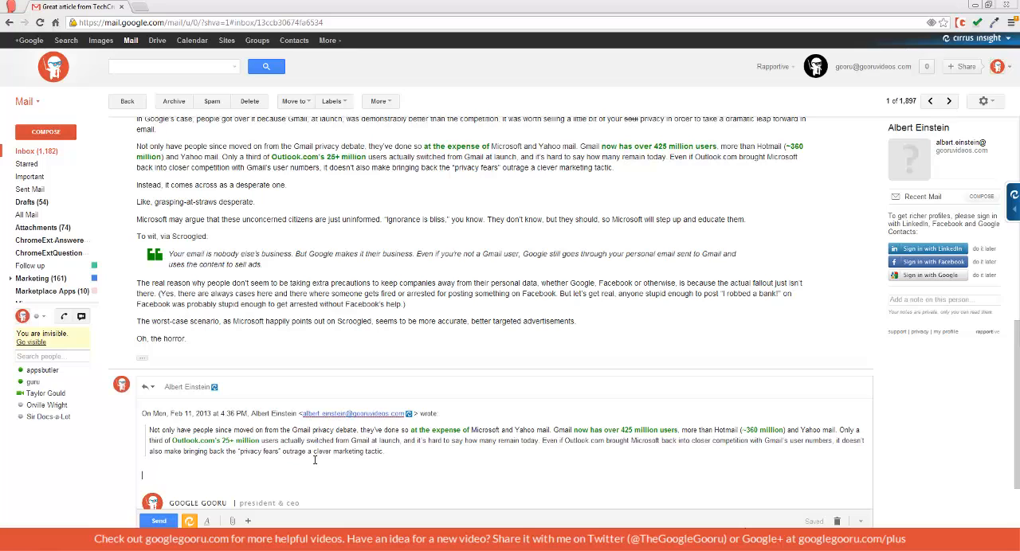
mouse_move(327, 191)
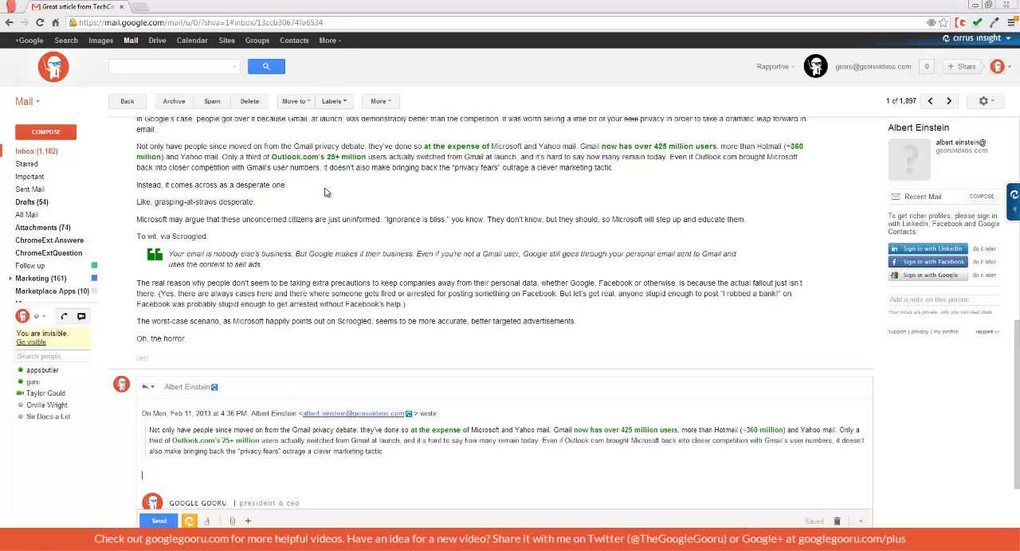
mouse_move(482, 332)
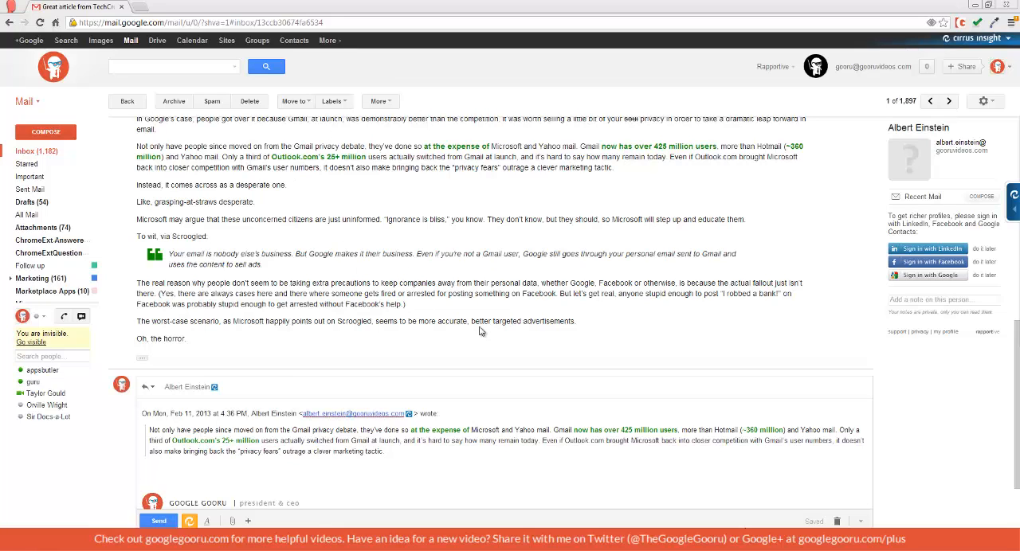